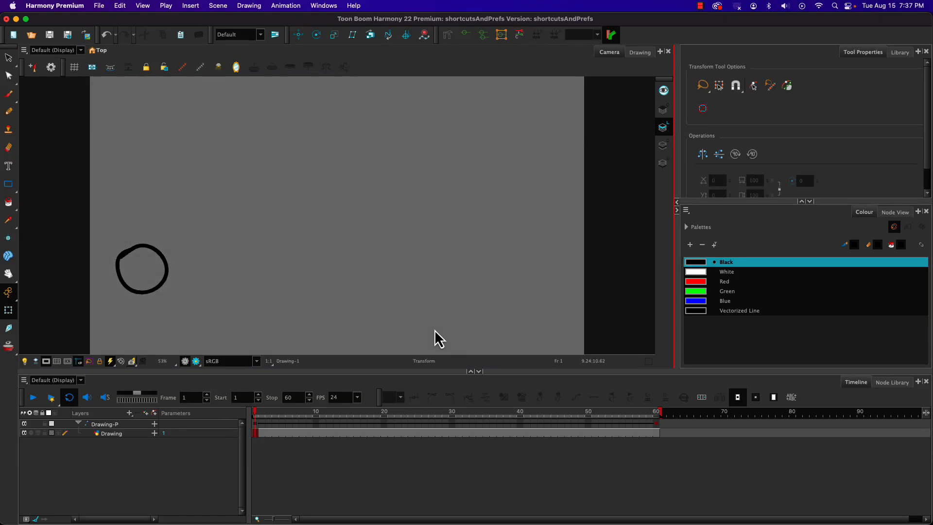
mouse_move(431, 333)
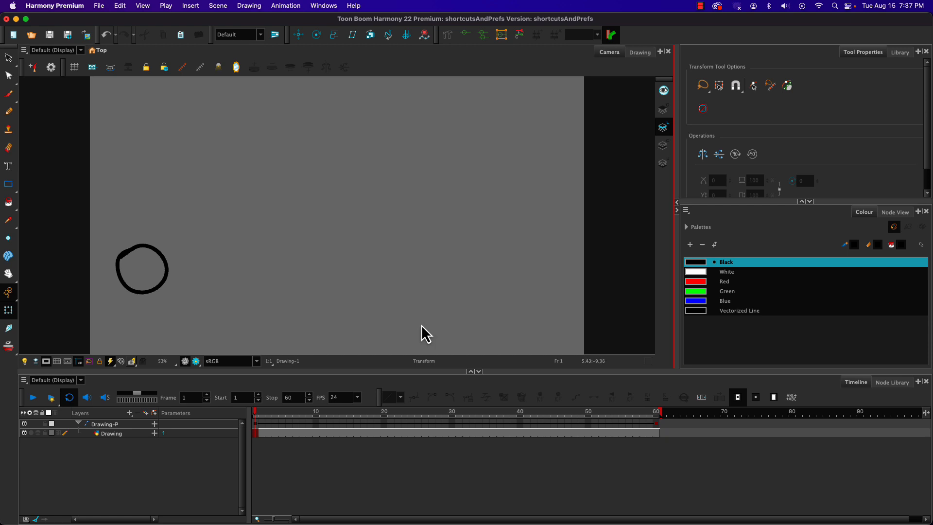
mouse_move(320, 293)
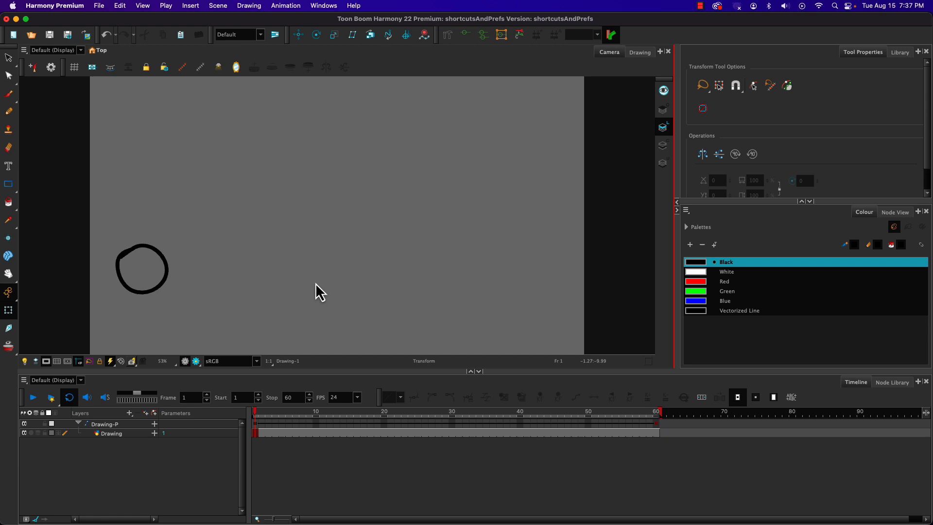
mouse_move(310, 296)
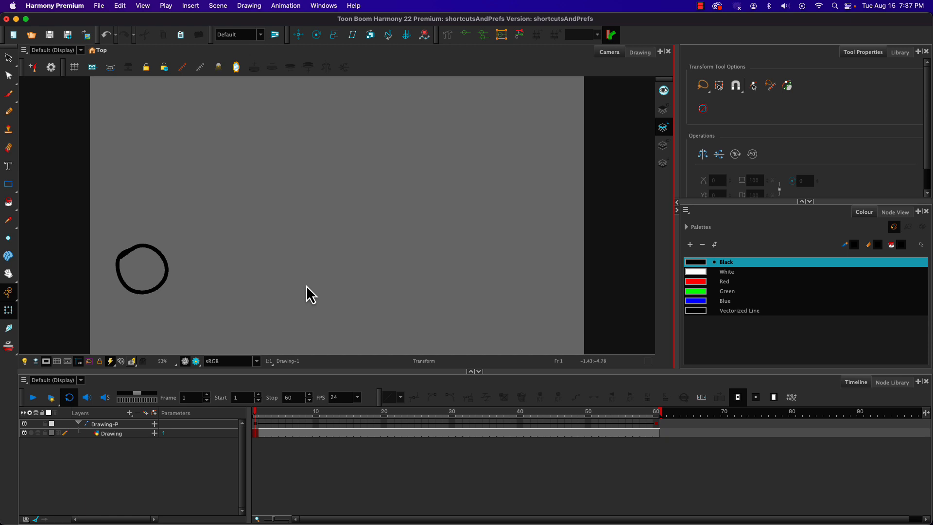
mouse_move(263, 315)
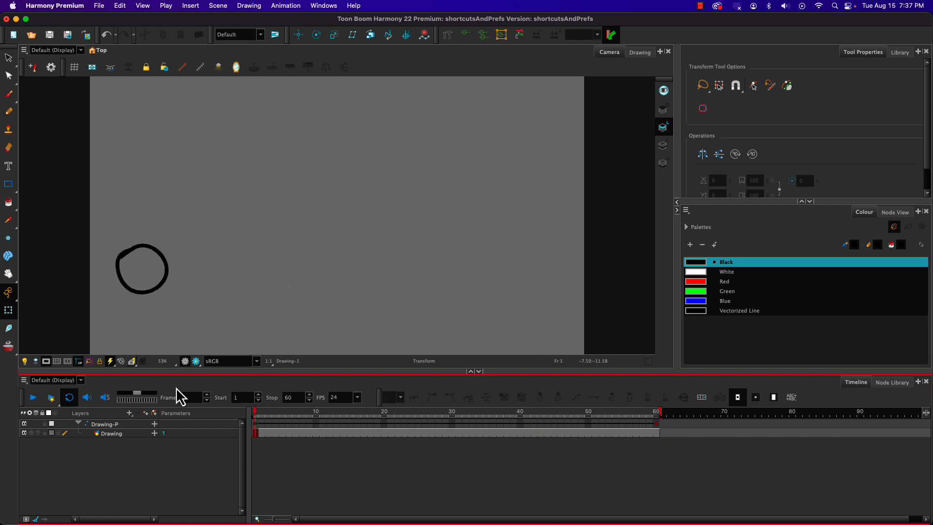
- Play the circle animation from the Timeline and stop it at frame 57
left_click(32, 397)
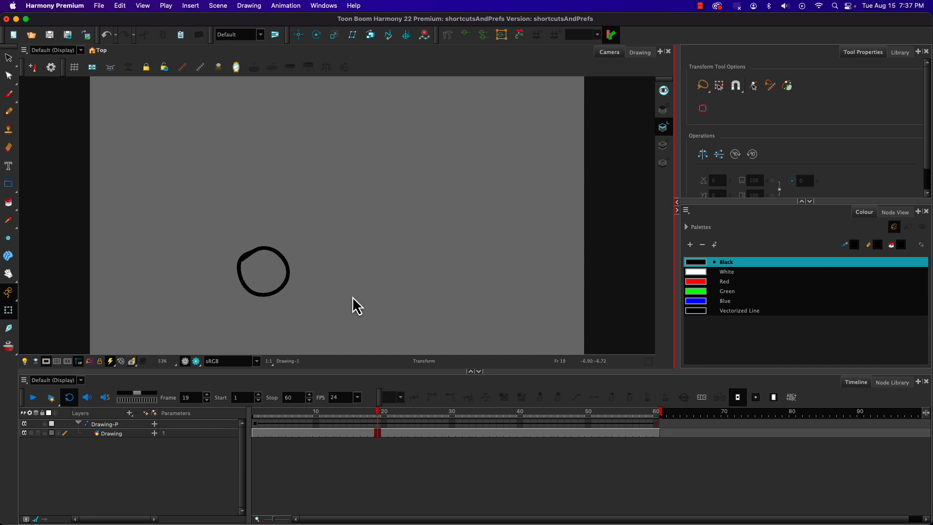
left_click(32, 397)
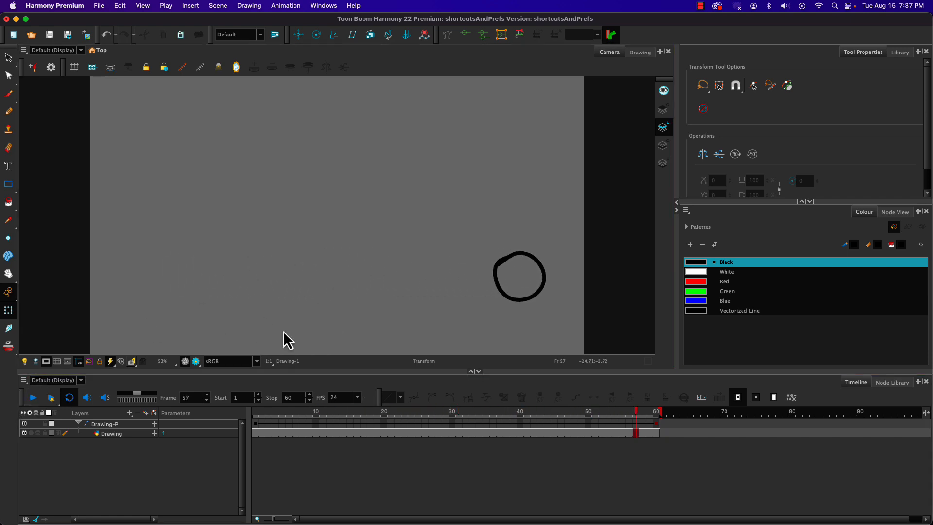
mouse_move(233, 275)
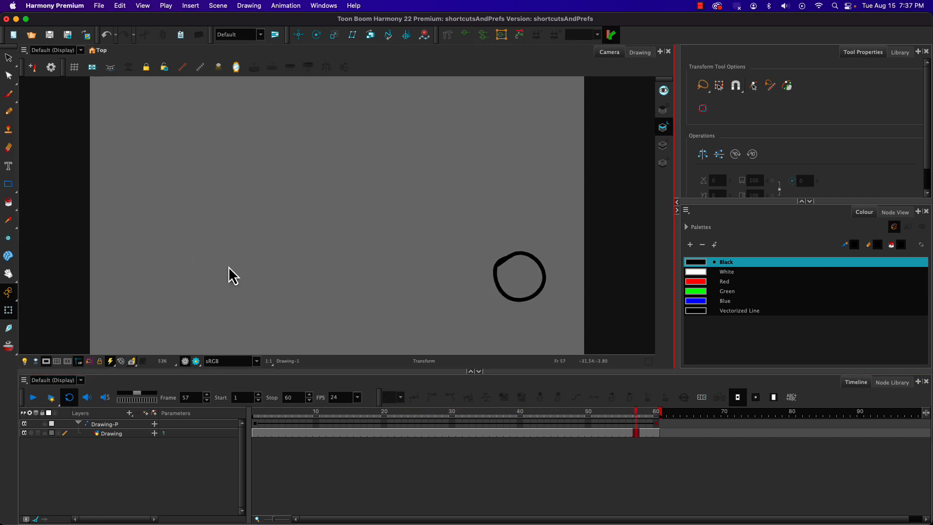
mouse_move(239, 251)
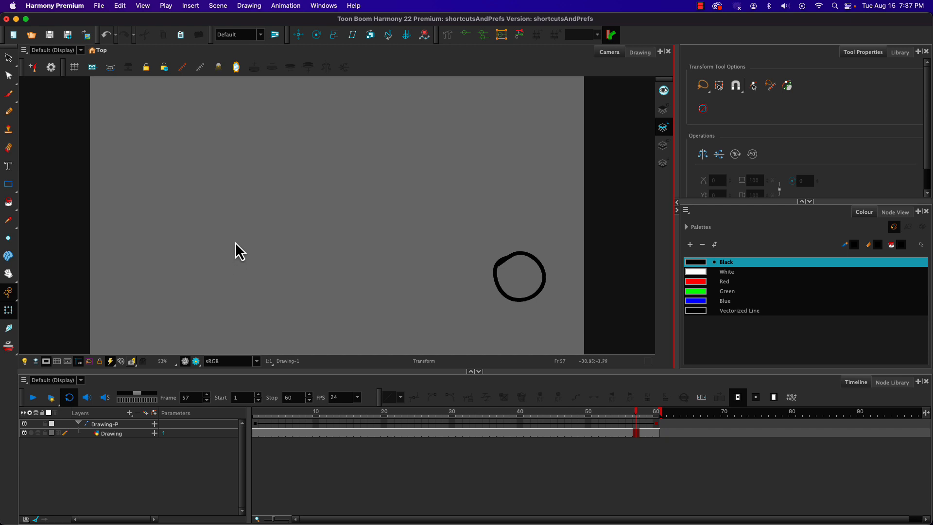
mouse_move(64, 13)
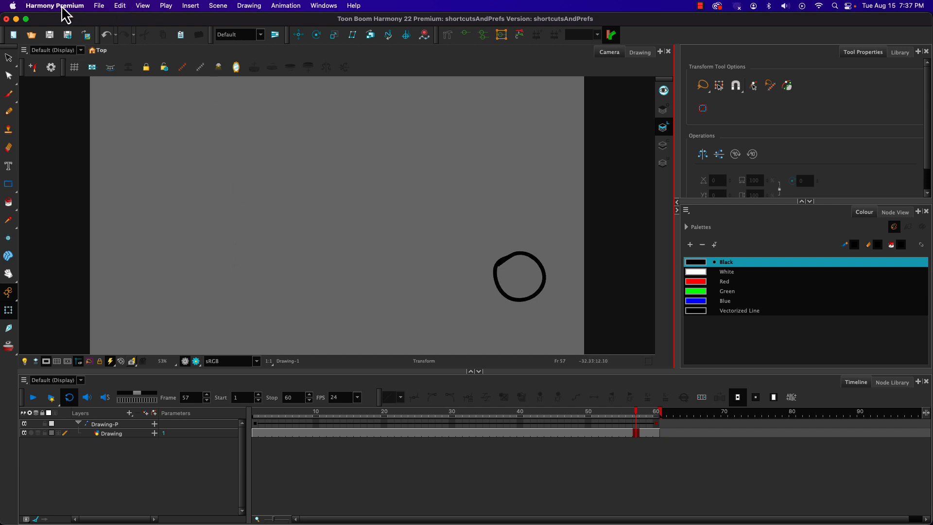
mouse_move(65, 15)
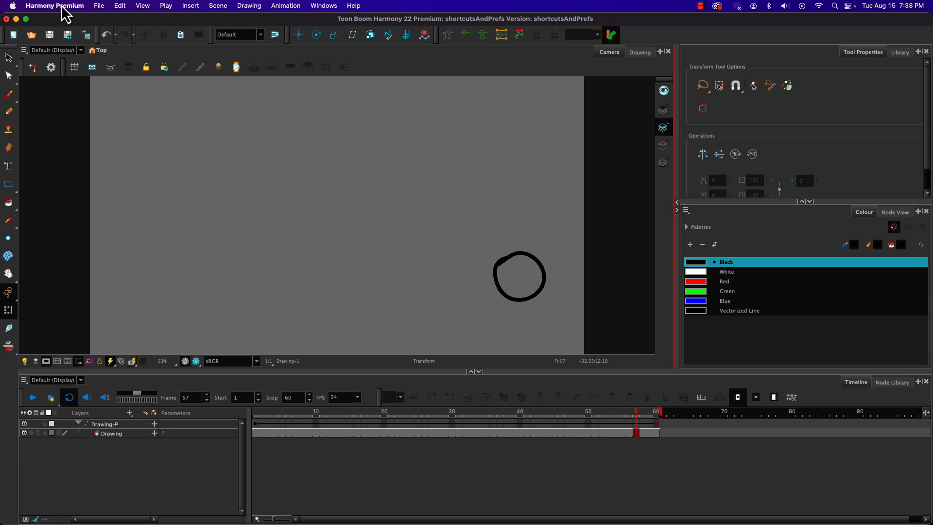
mouse_move(265, 165)
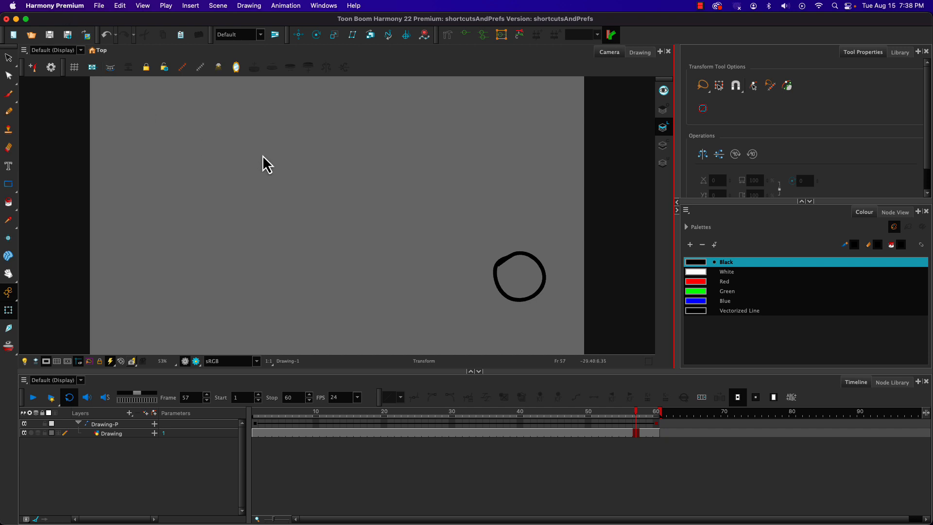
mouse_move(354, 287)
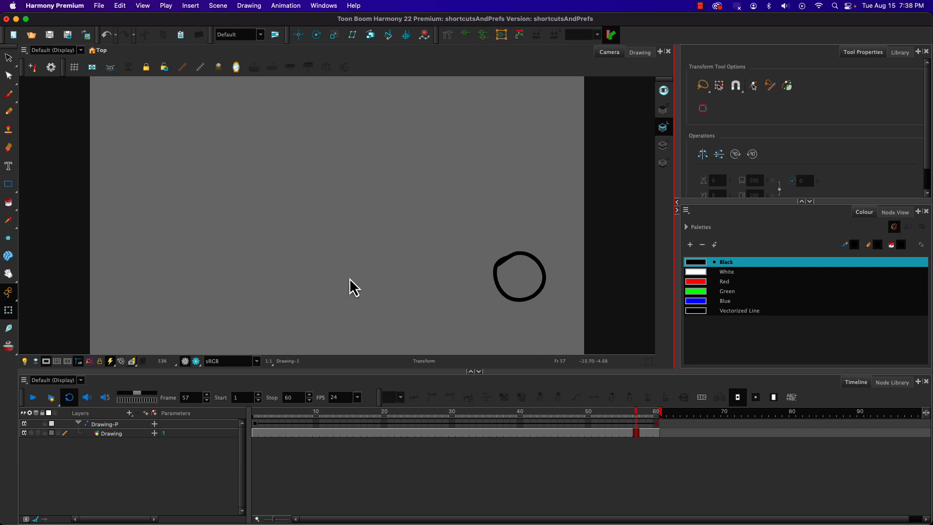
mouse_move(380, 249)
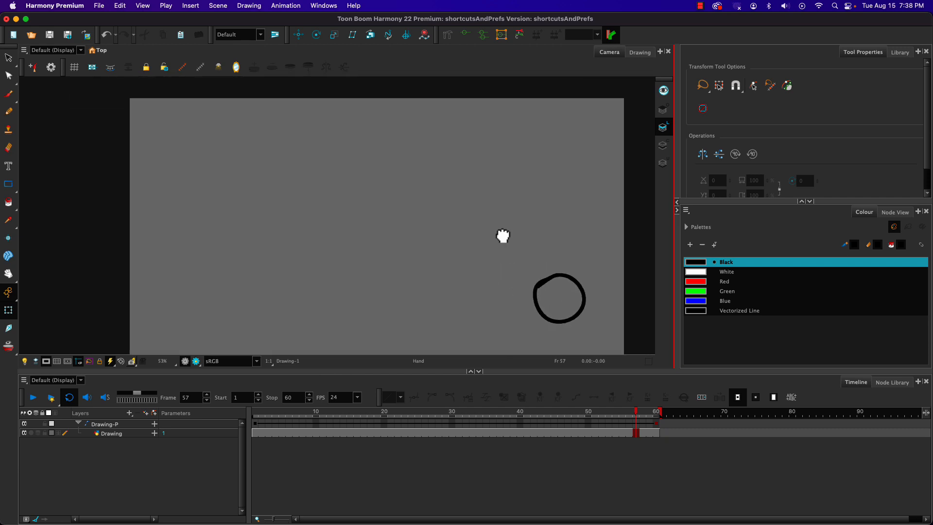
- Pan the Camera view so the camera frame and circle are in view
left_click_drag(503, 234, 436, 226)
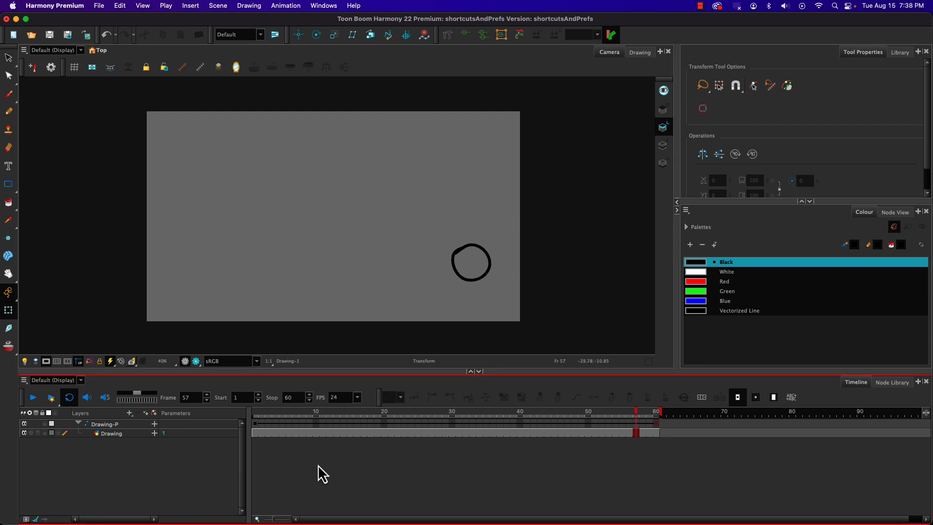
mouse_move(334, 468)
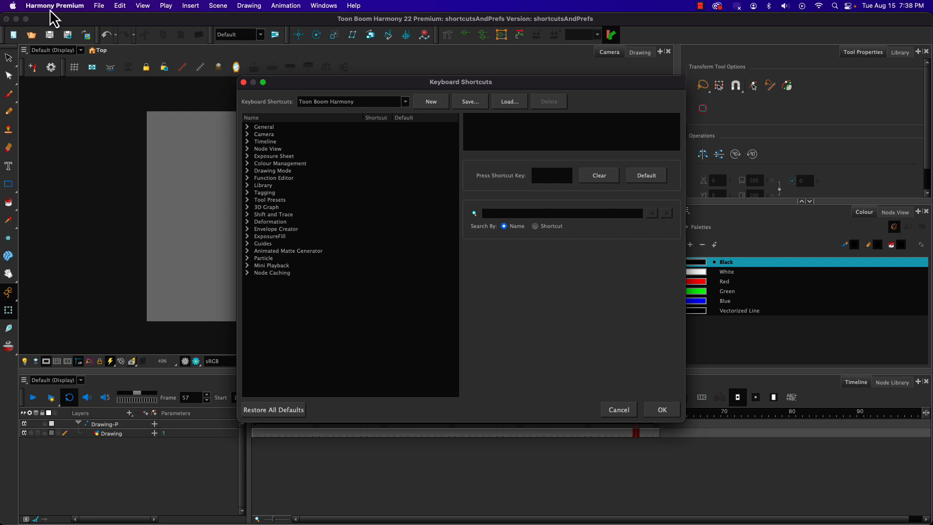
- Open the Keyboard Shortcuts dialog from the Harmony Premium menu
left_click(273, 215)
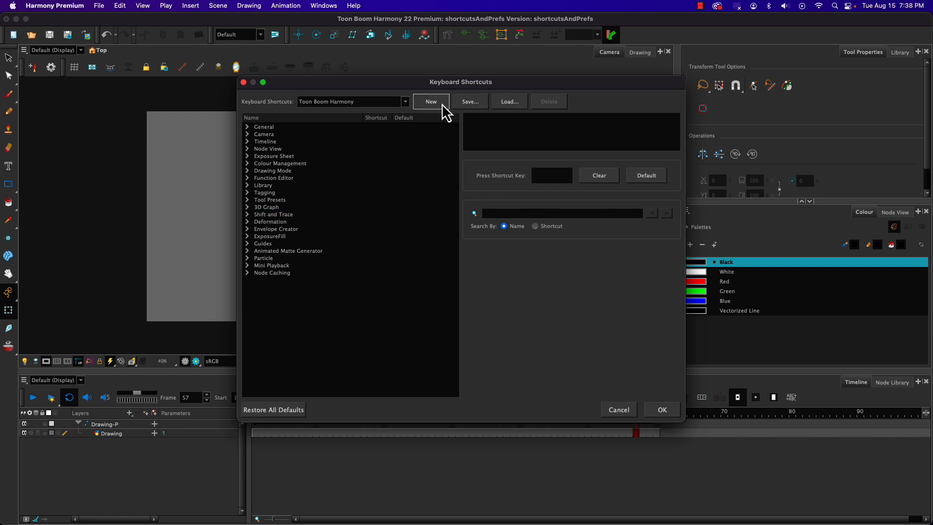
- Create a new keyboard shortcut set named John
left_click(431, 101)
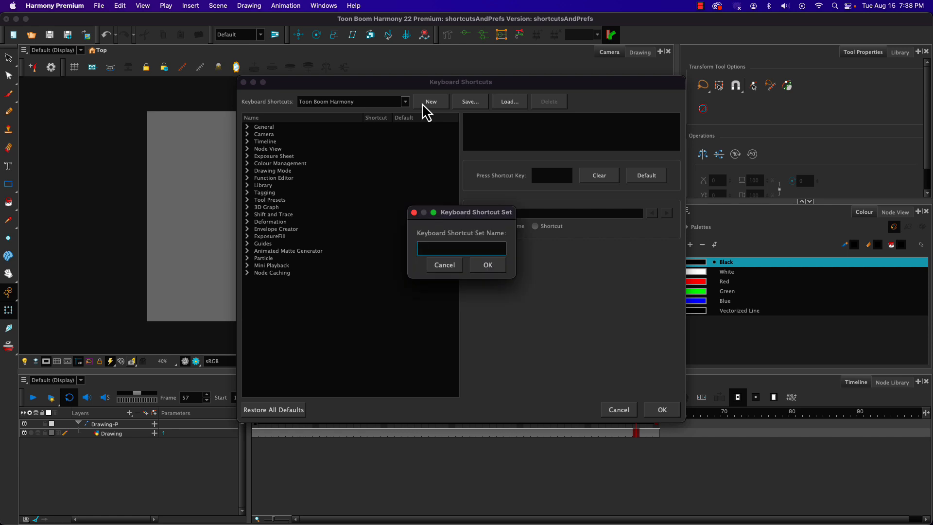
left_click(486, 264)
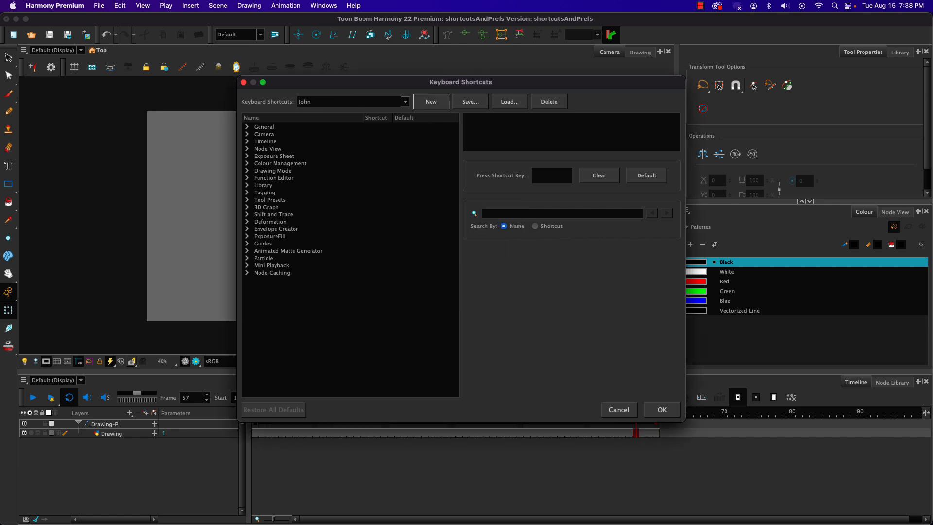
mouse_move(430, 361)
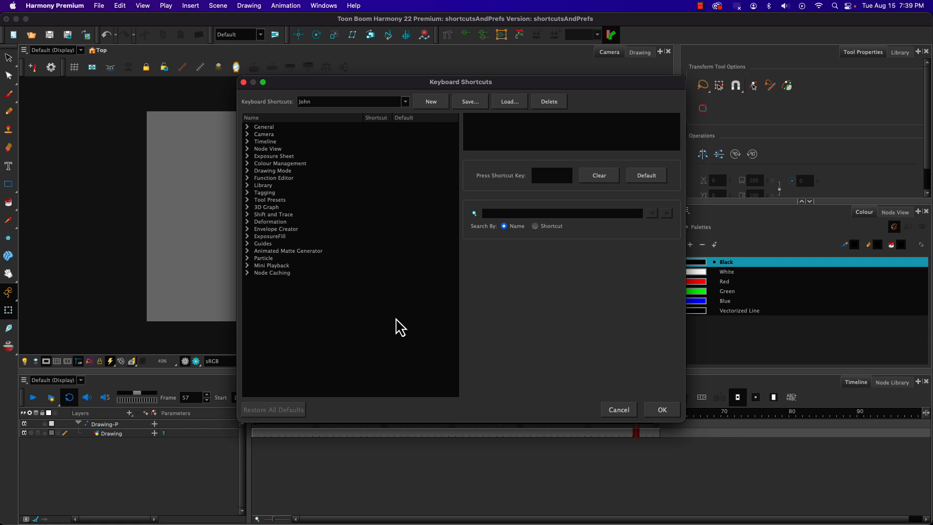
- Search the shortcuts for 'play' and select Toggle Playback
left_click(263, 126)
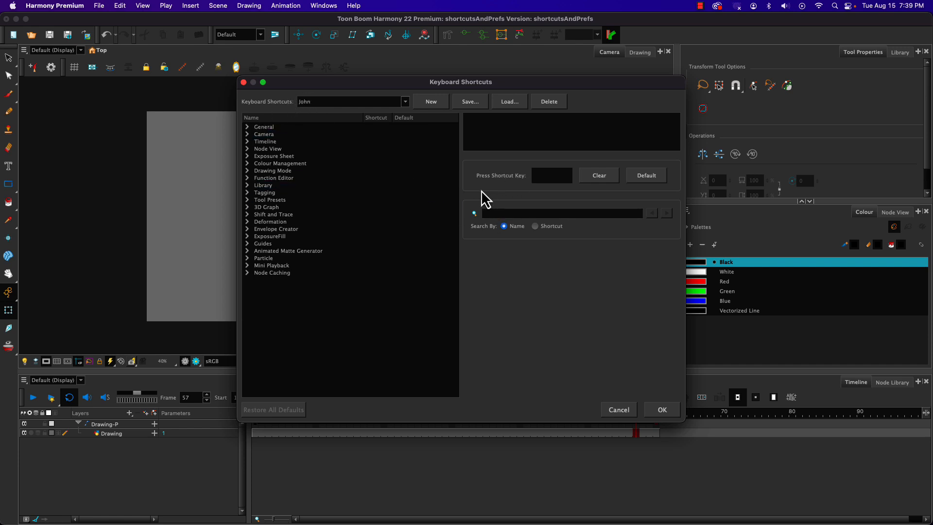
left_click(562, 213)
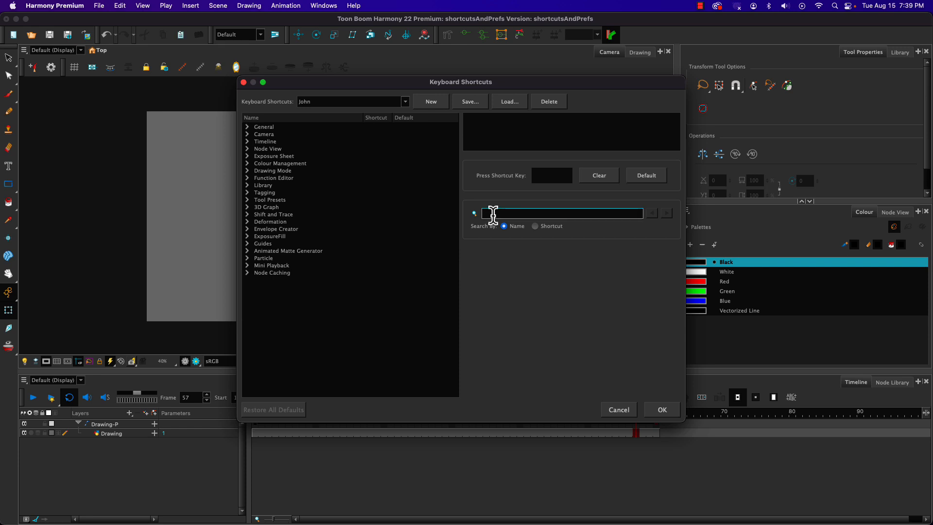
type("playba")
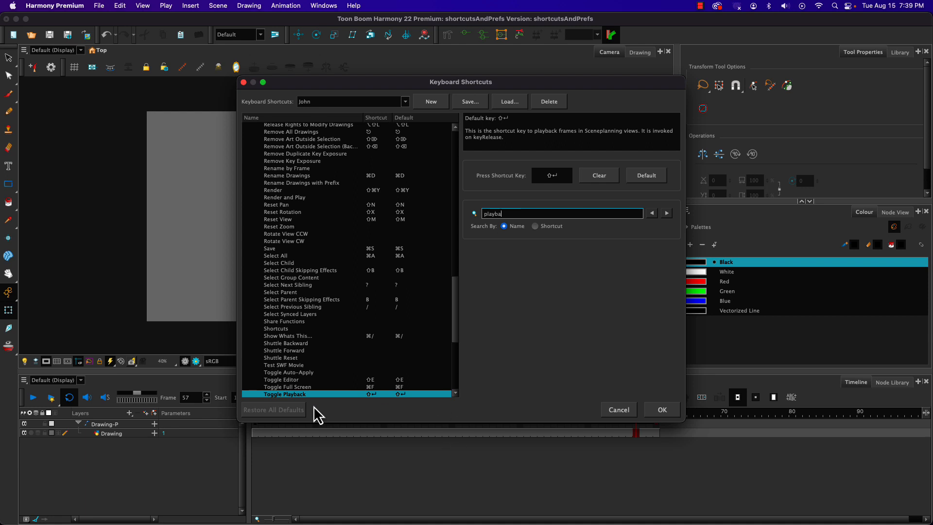
mouse_move(388, 408)
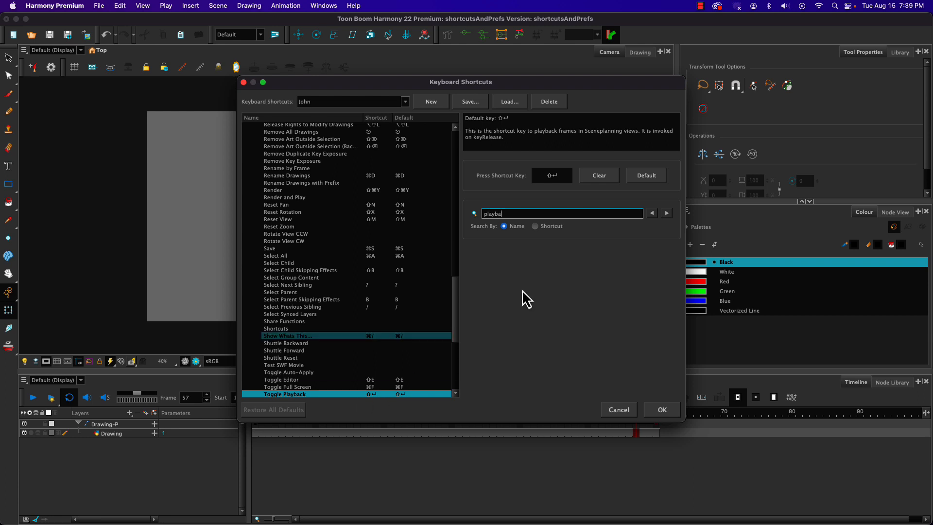
left_click(285, 394)
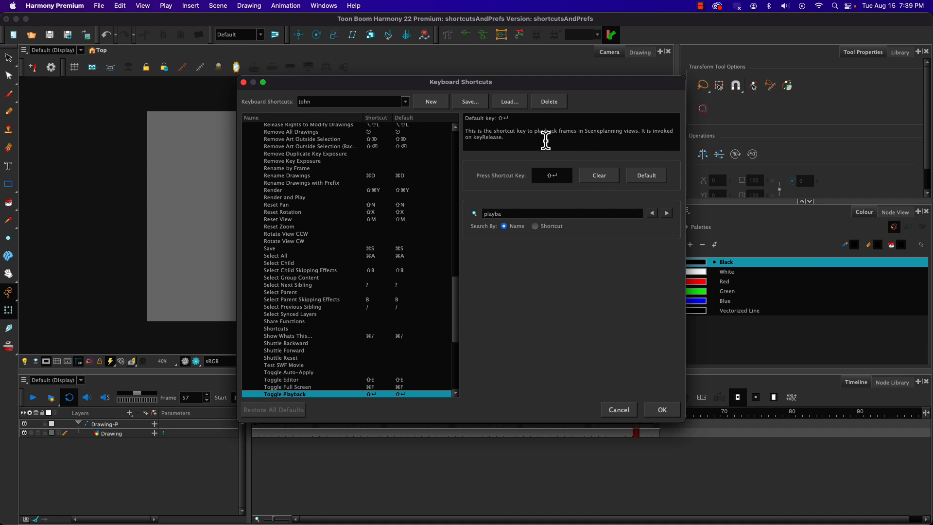
mouse_move(545, 140)
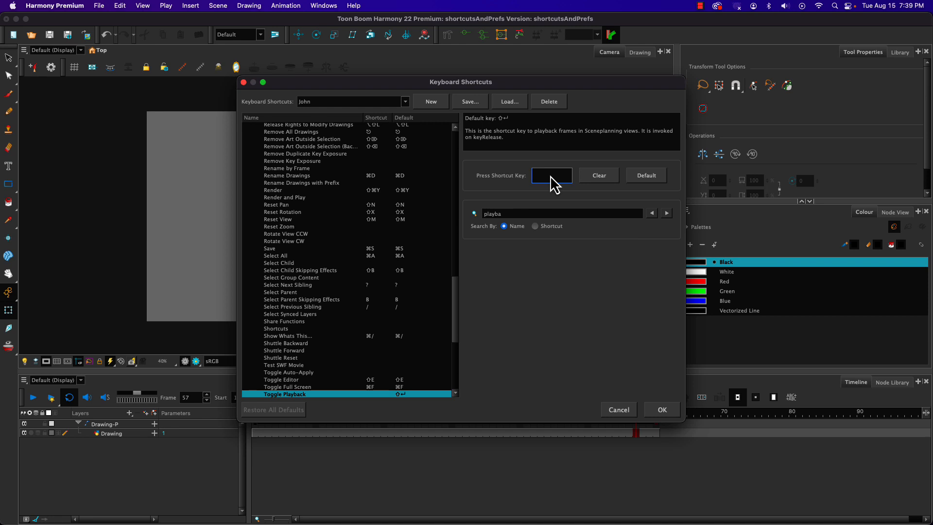
mouse_move(549, 187)
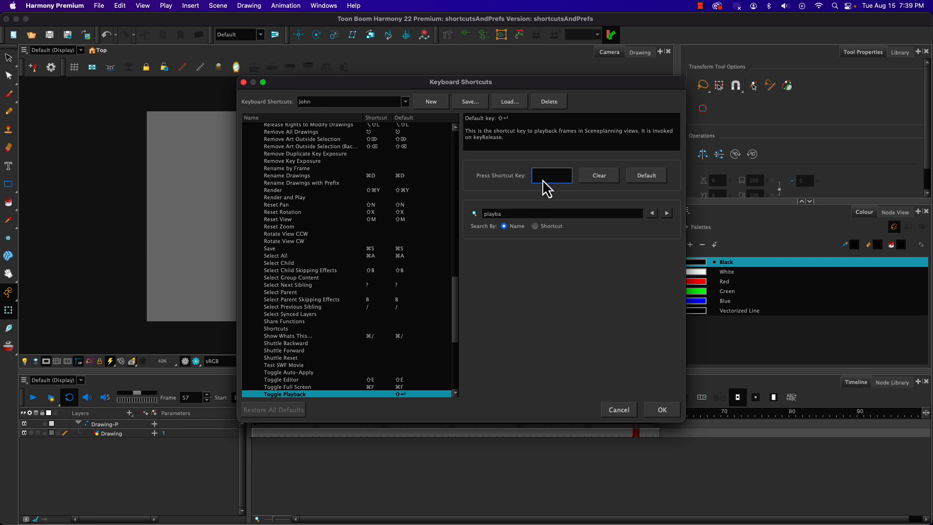
- Assign Space to Toggle Playback, duplicating it alongside Free Pan And Zoom
key("space")
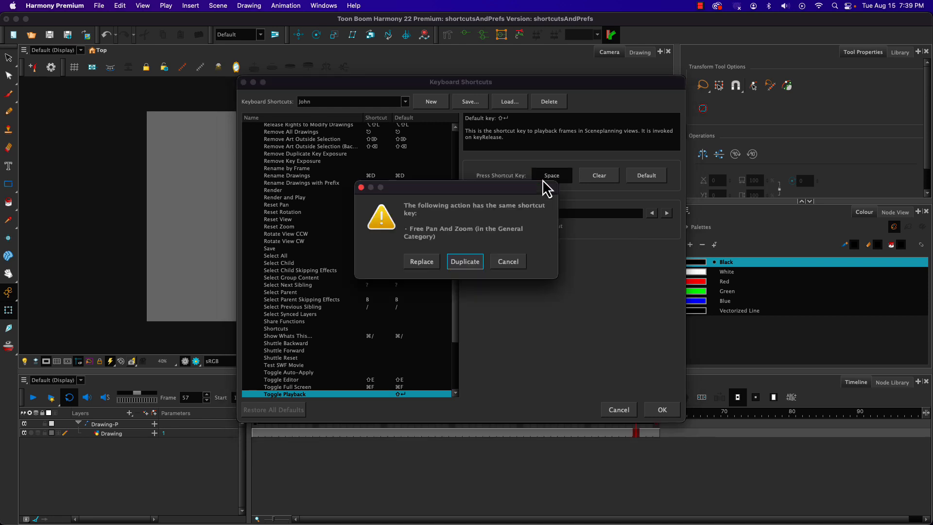
mouse_move(437, 241)
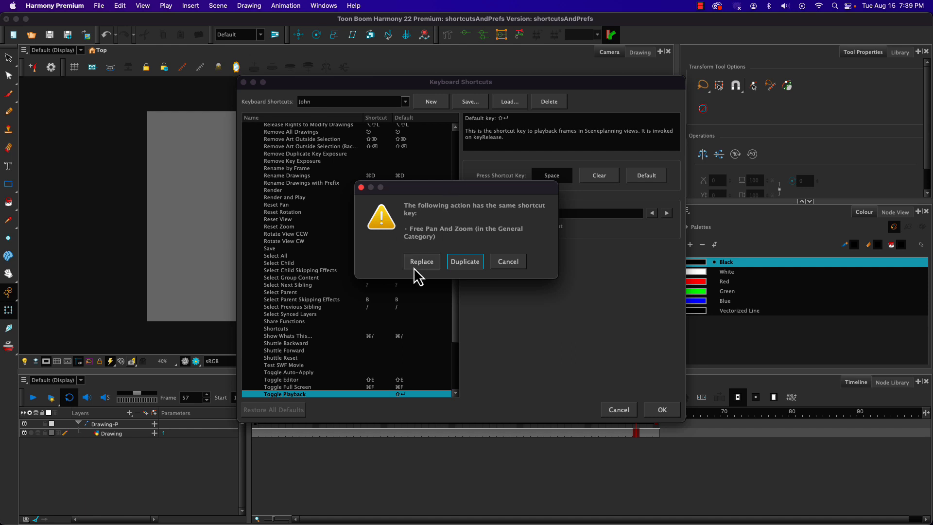
mouse_move(479, 244)
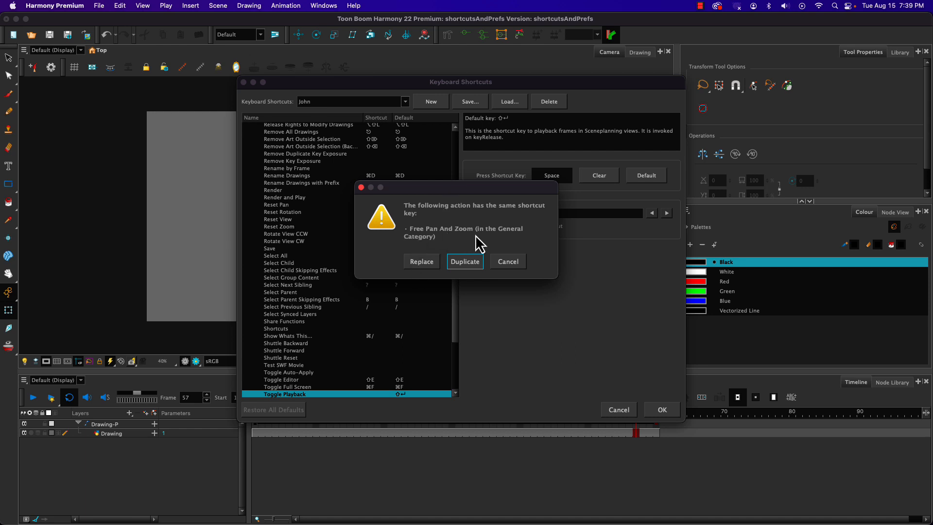
mouse_move(470, 271)
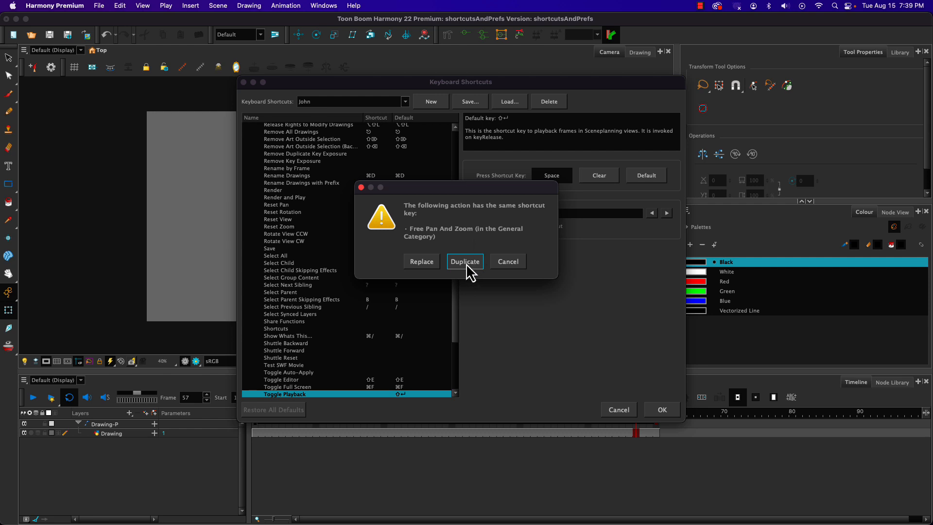
left_click(465, 261)
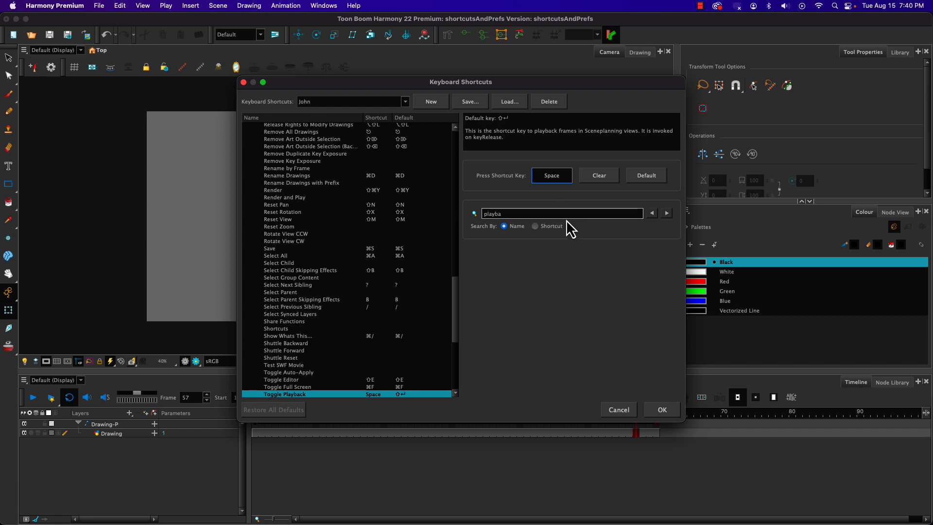
left_click(661, 409)
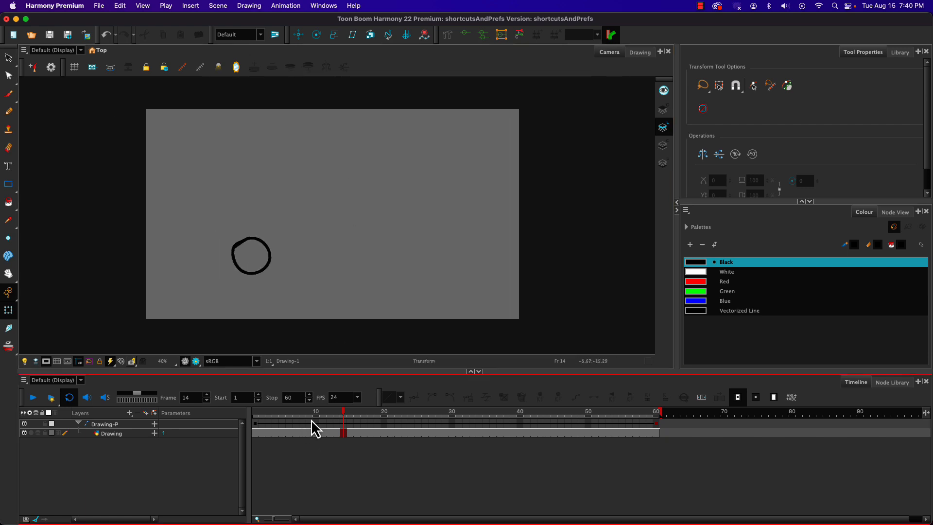
mouse_move(278, 419)
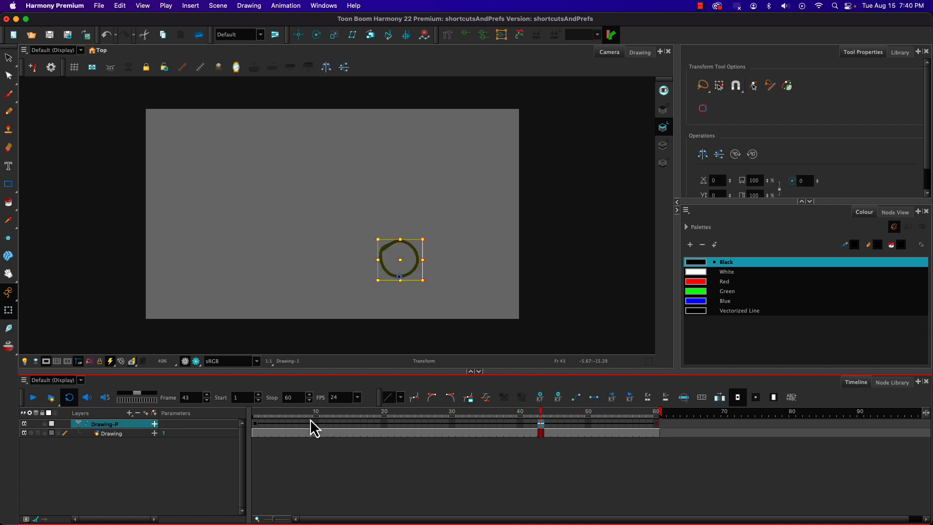
- Focus the Timeline and test Spacebar playback, stopping at frame 17
left_click(623, 423)
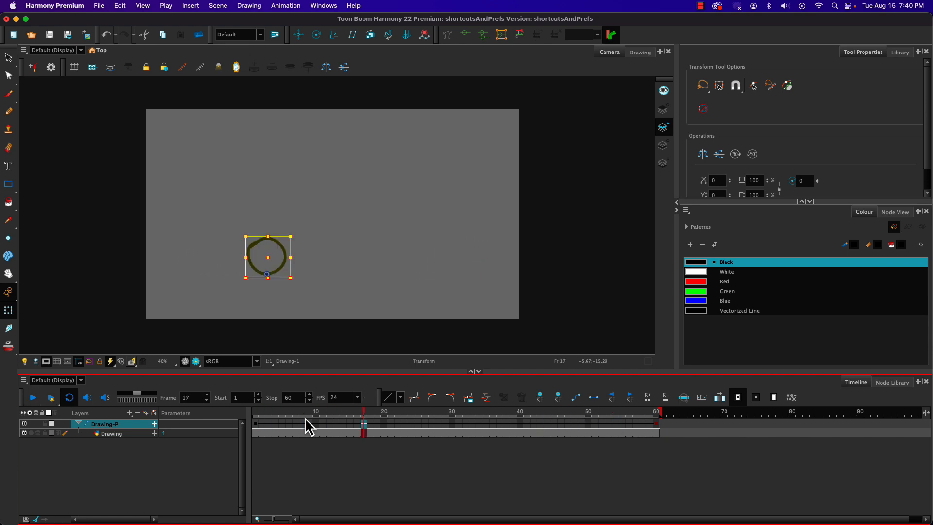
mouse_move(303, 432)
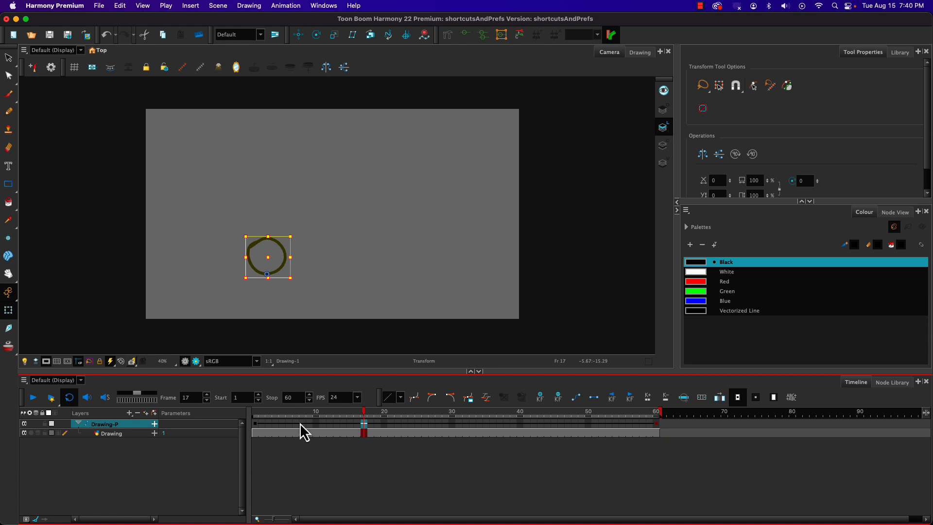